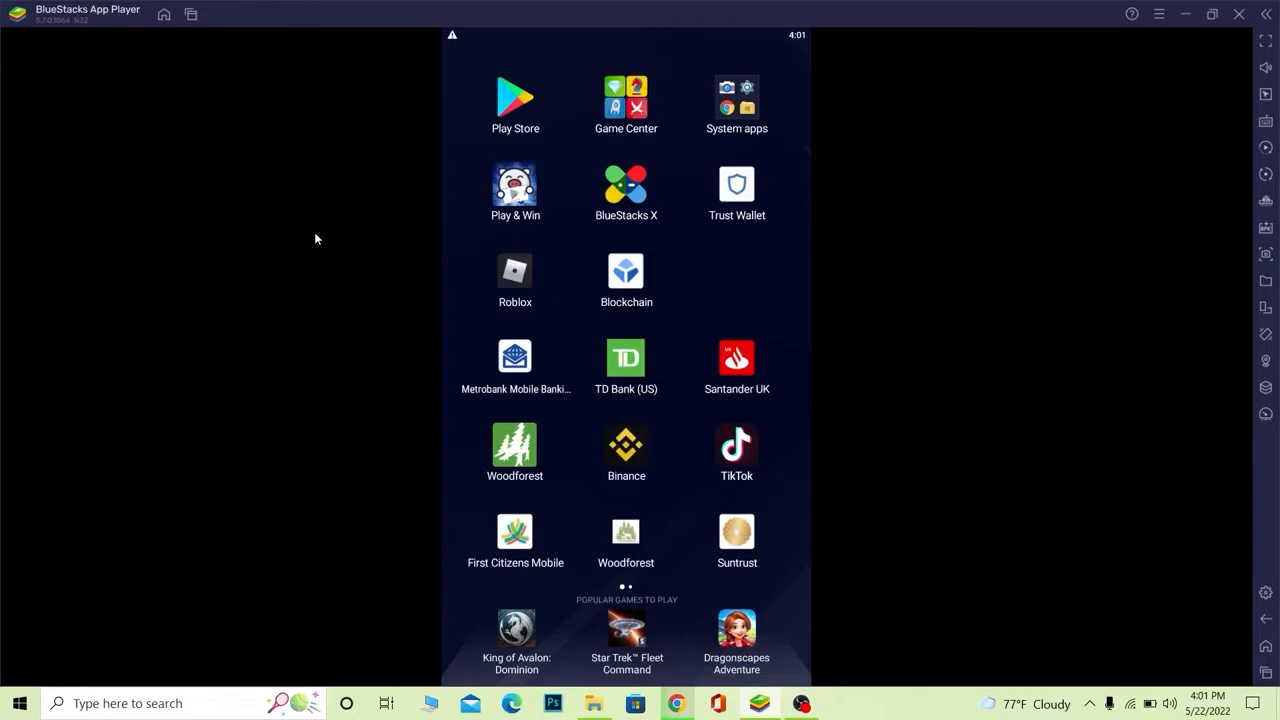
mouse_move(260, 254)
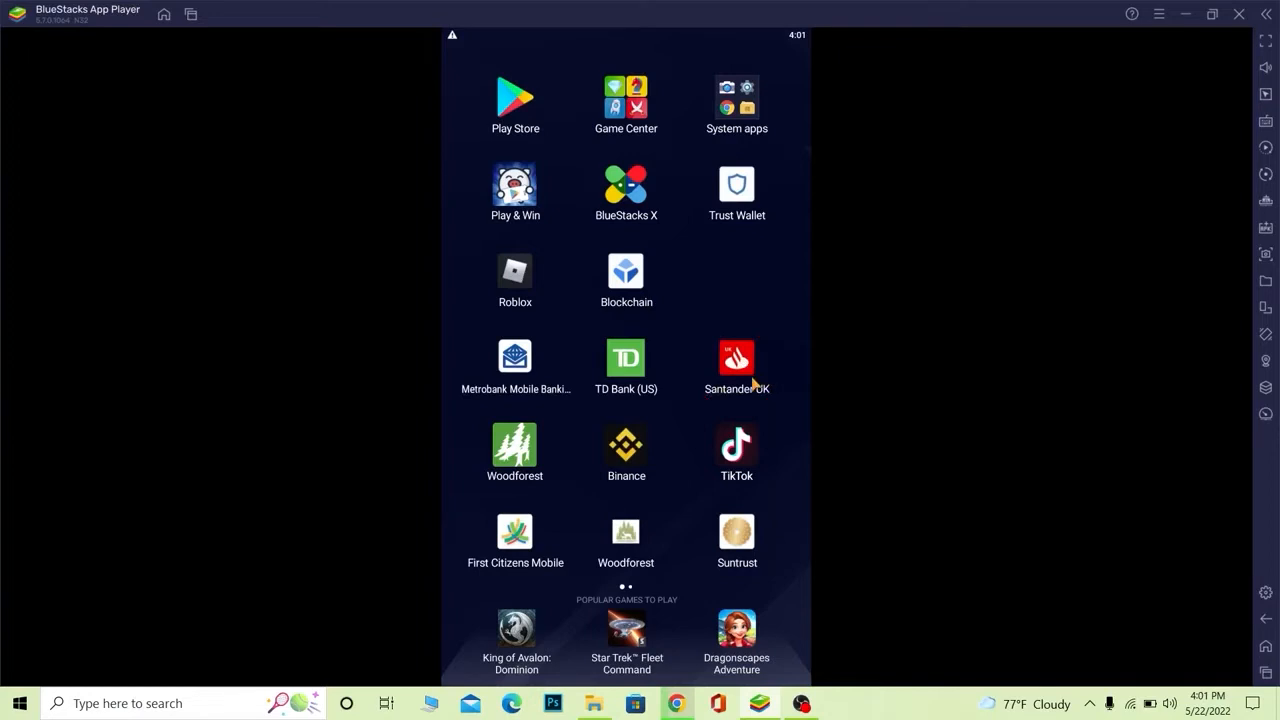
mouse_move(797, 388)
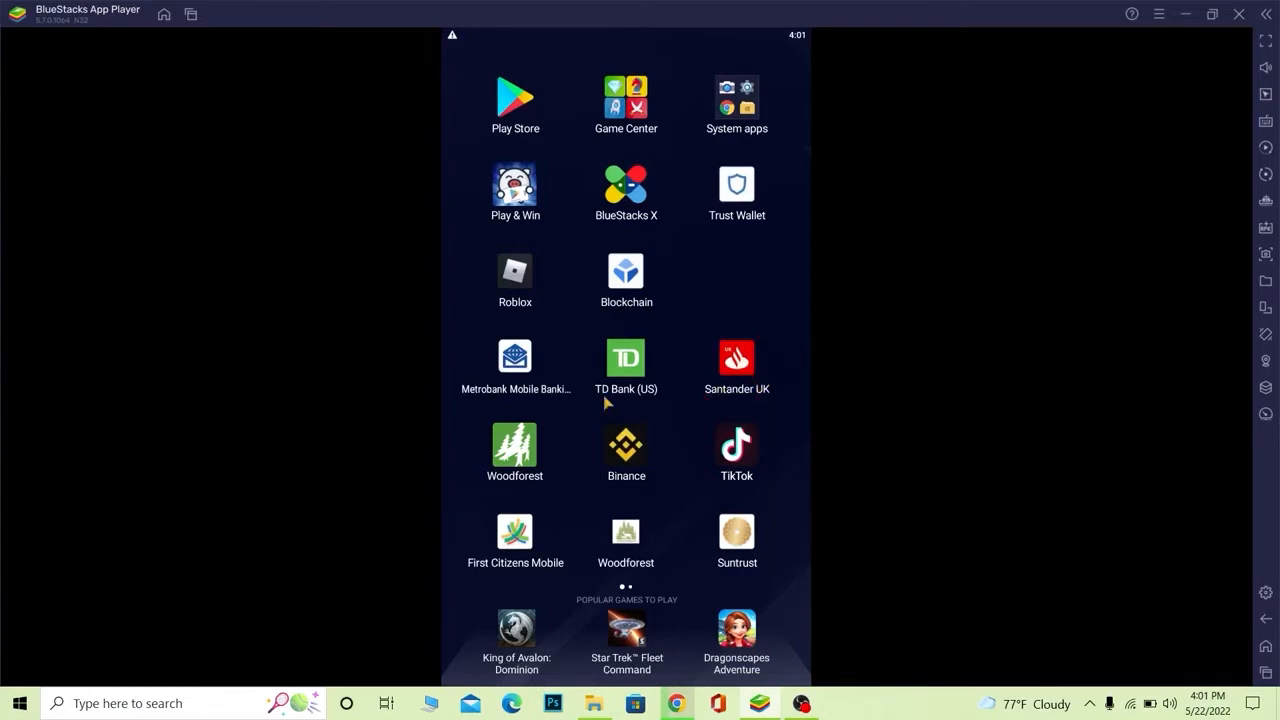
mouse_move(808, 453)
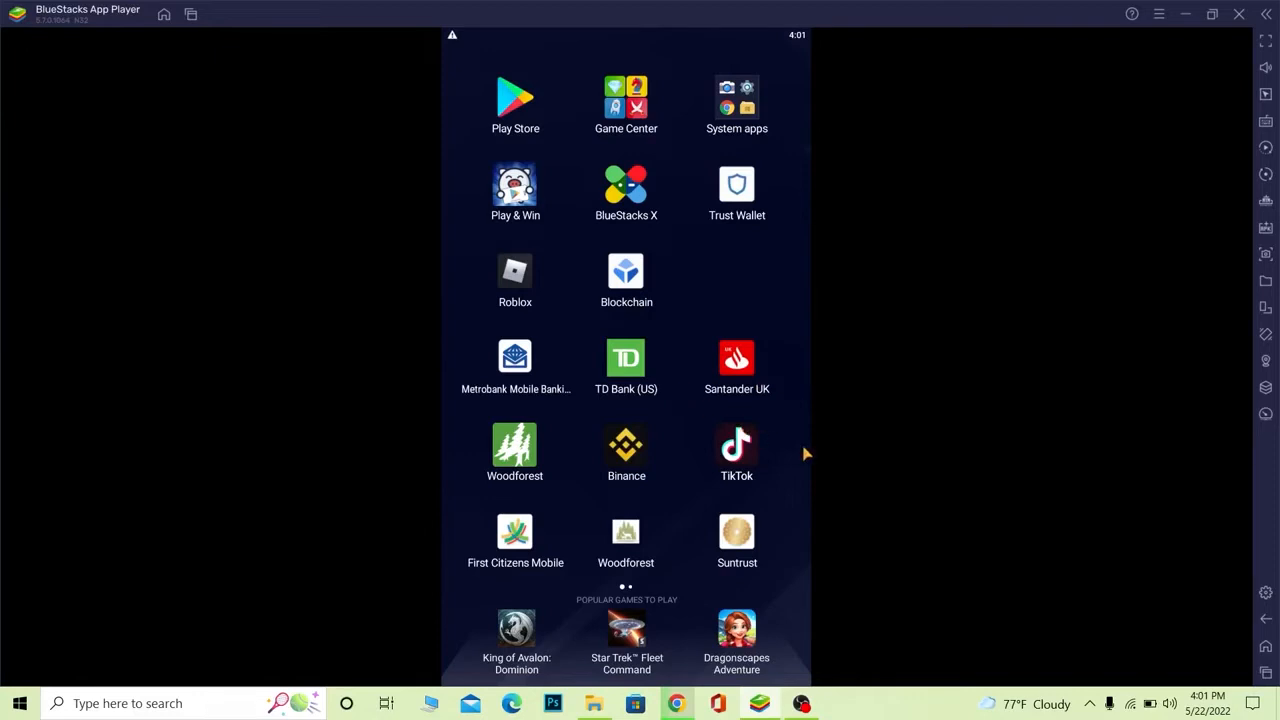
mouse_move(766, 329)
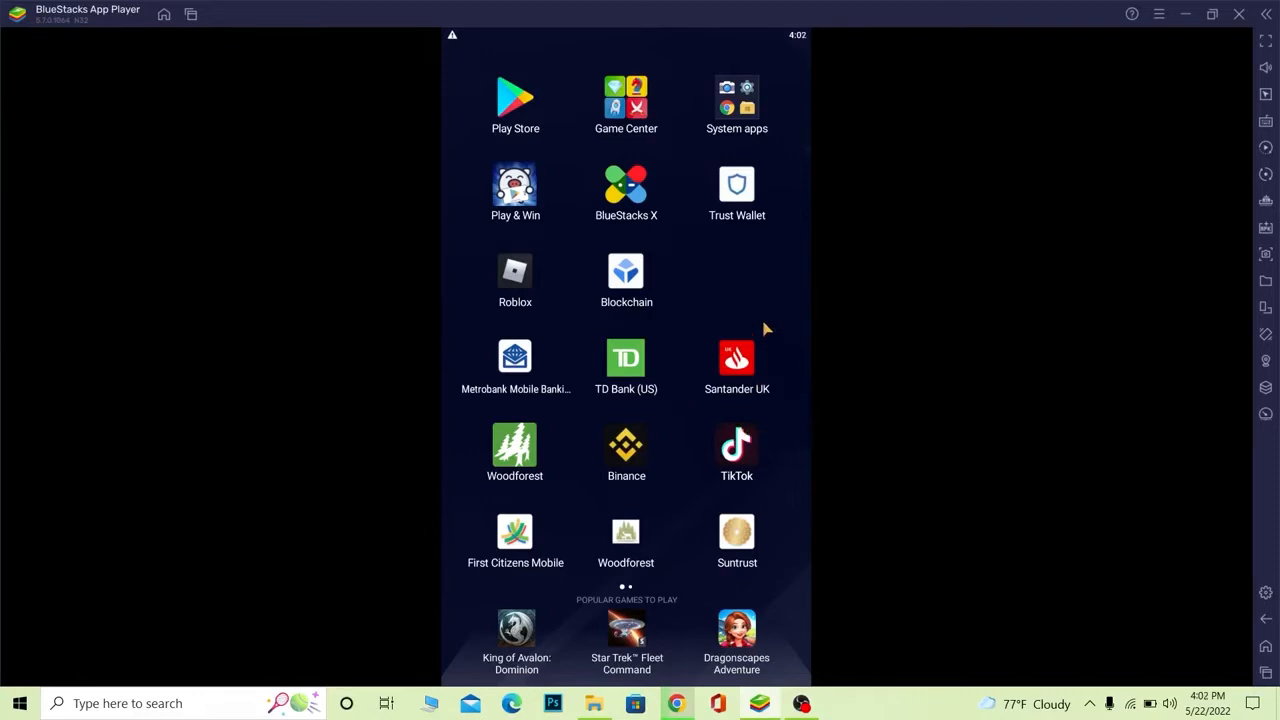
mouse_move(718, 271)
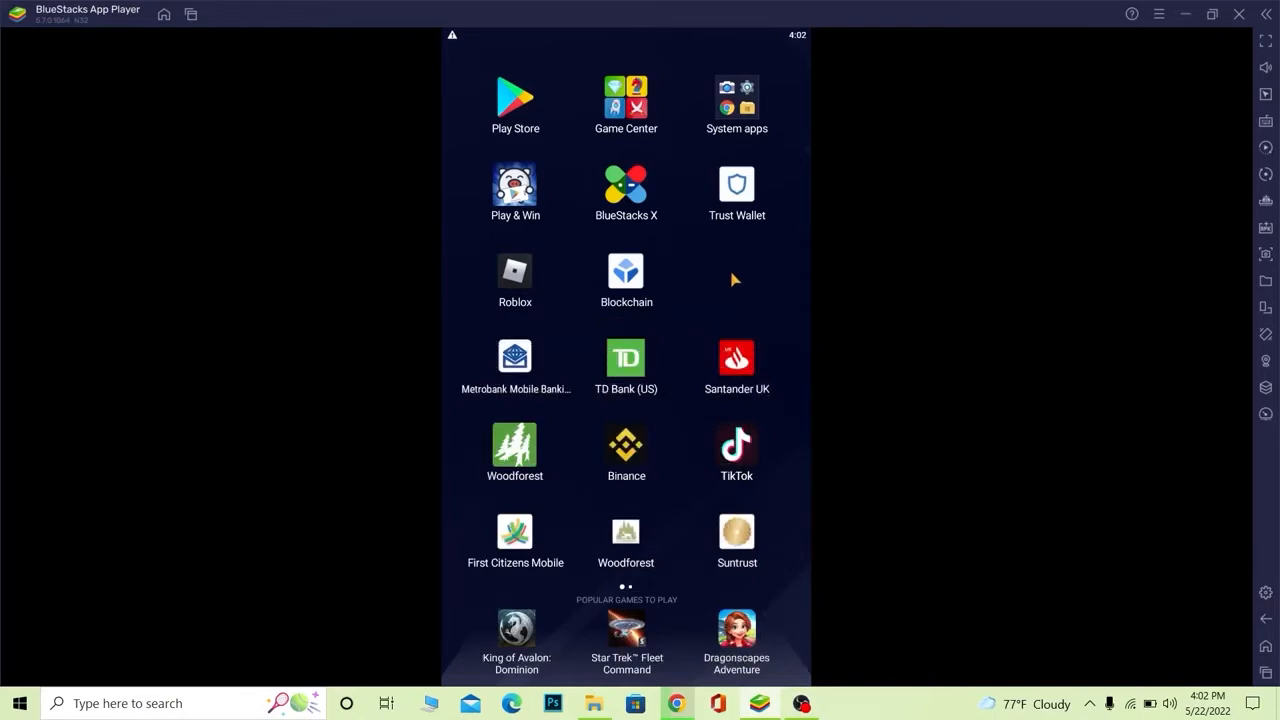
mouse_move(768, 292)
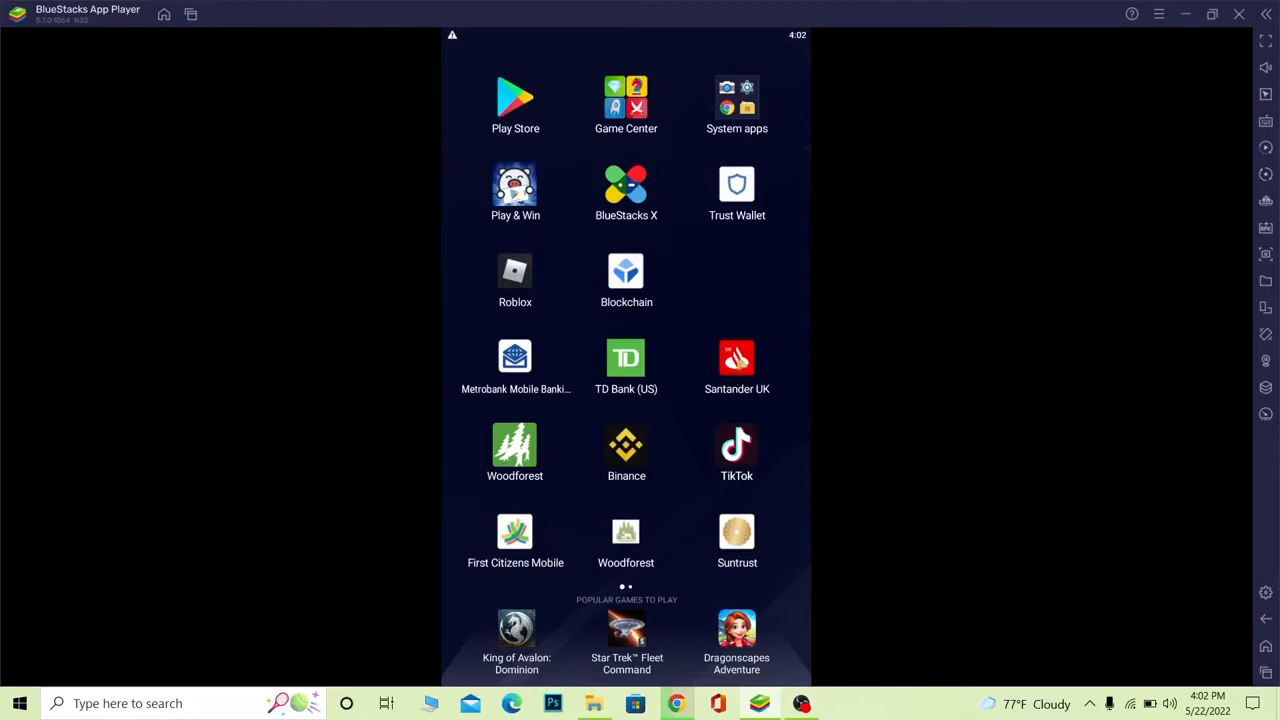
Launch the Santander UK app from the BlueStacks home screen
left_click(737, 357)
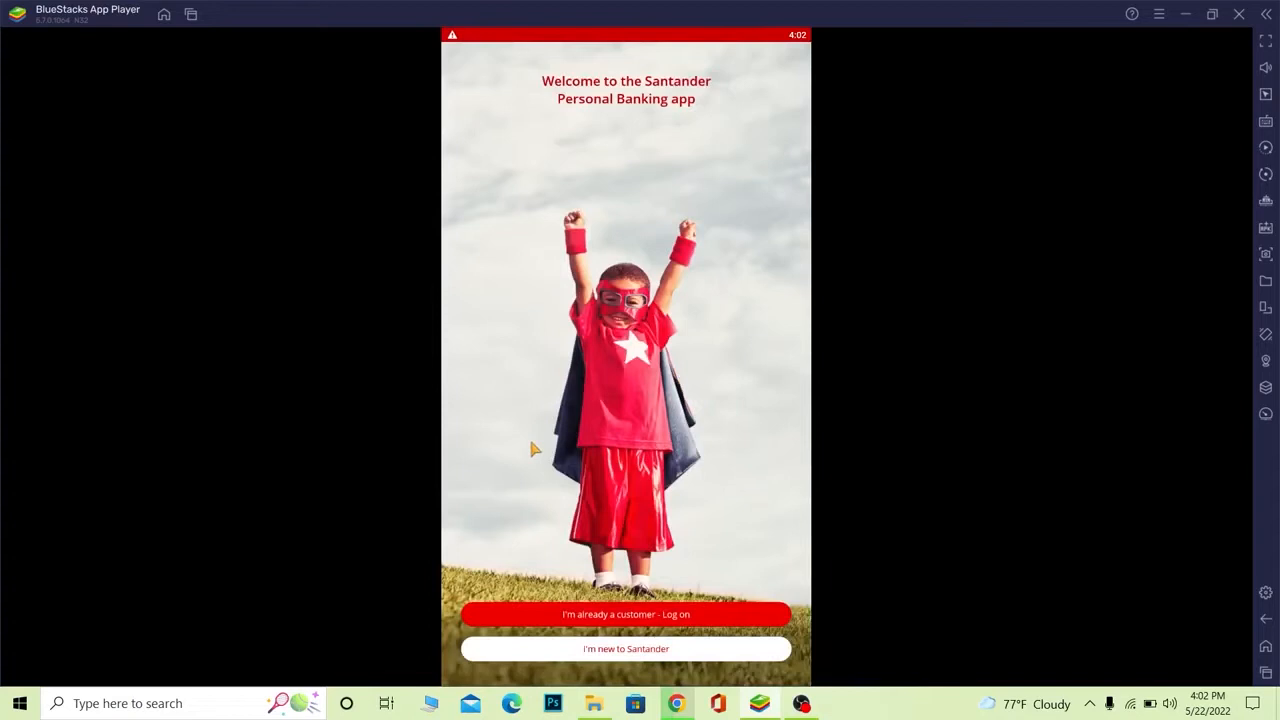
mouse_move(735, 300)
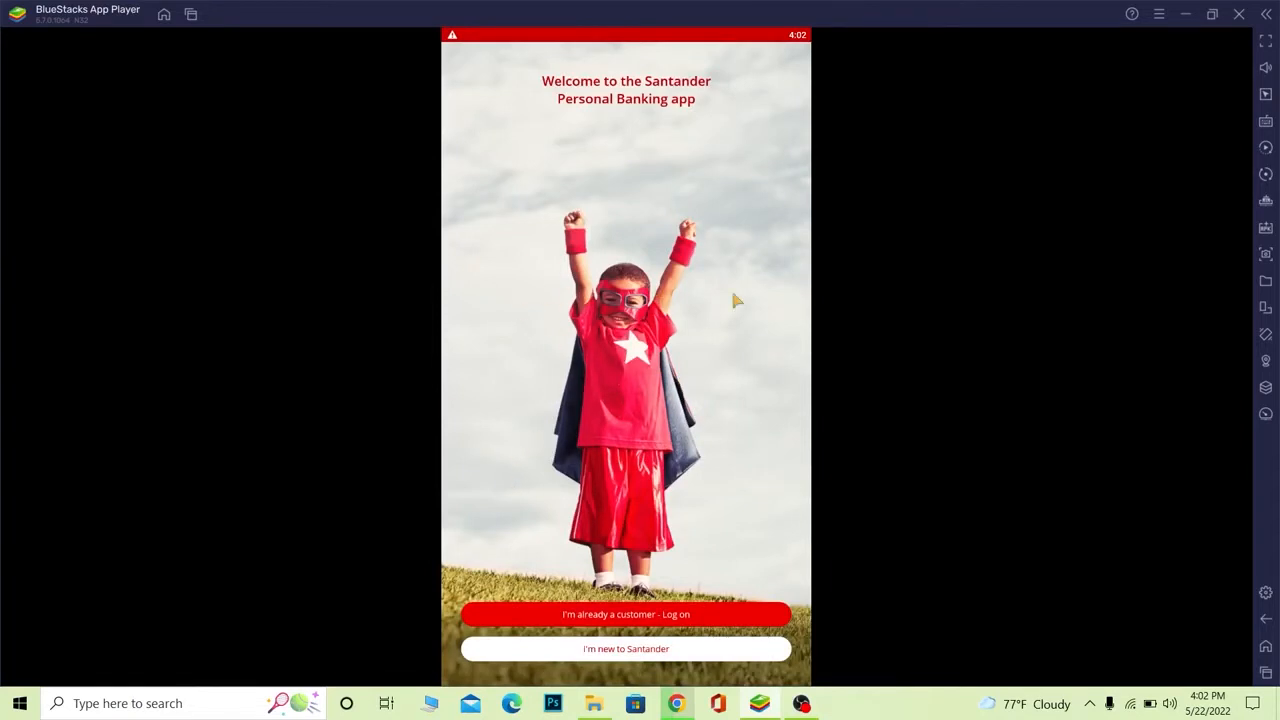
mouse_move(424, 393)
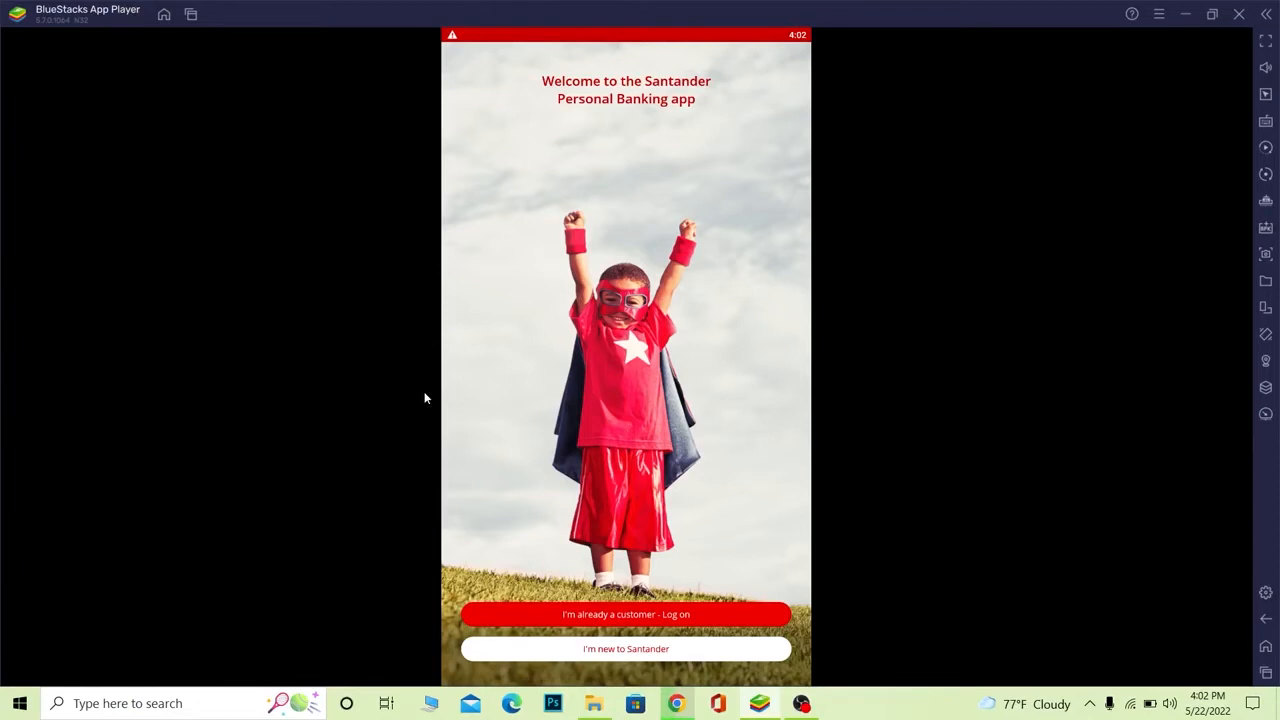
mouse_move(450, 443)
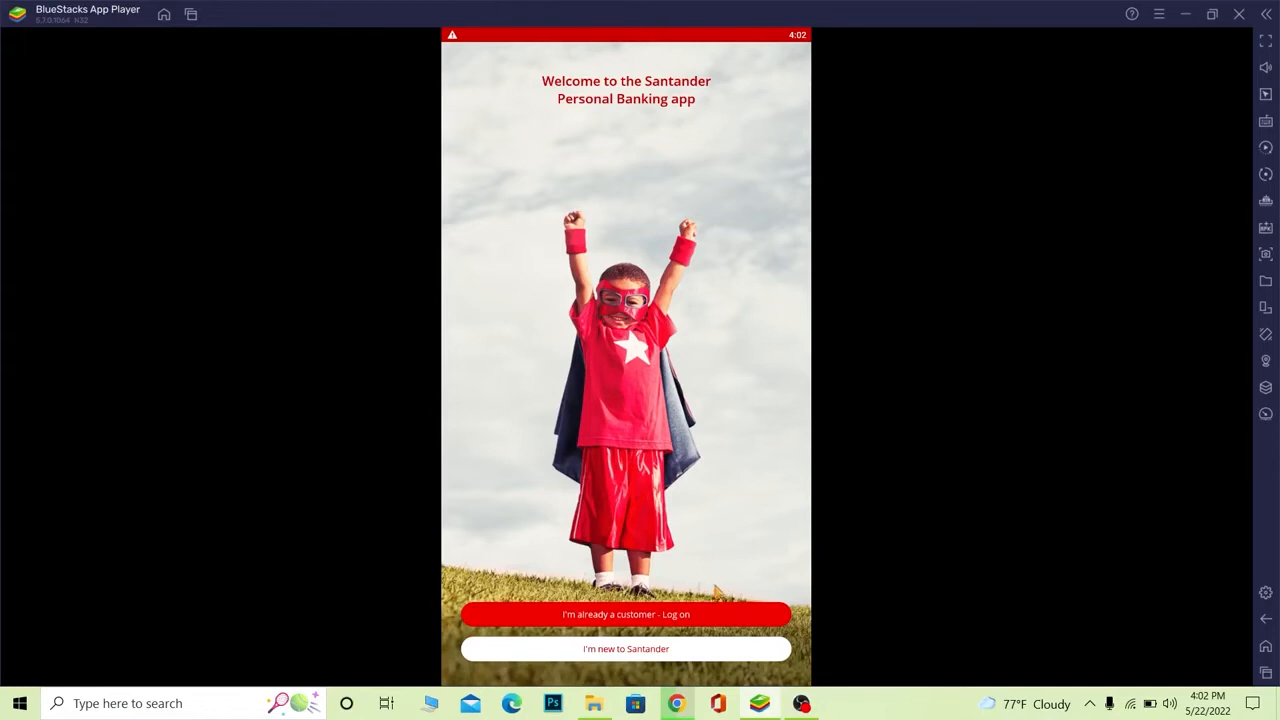
mouse_move(673, 658)
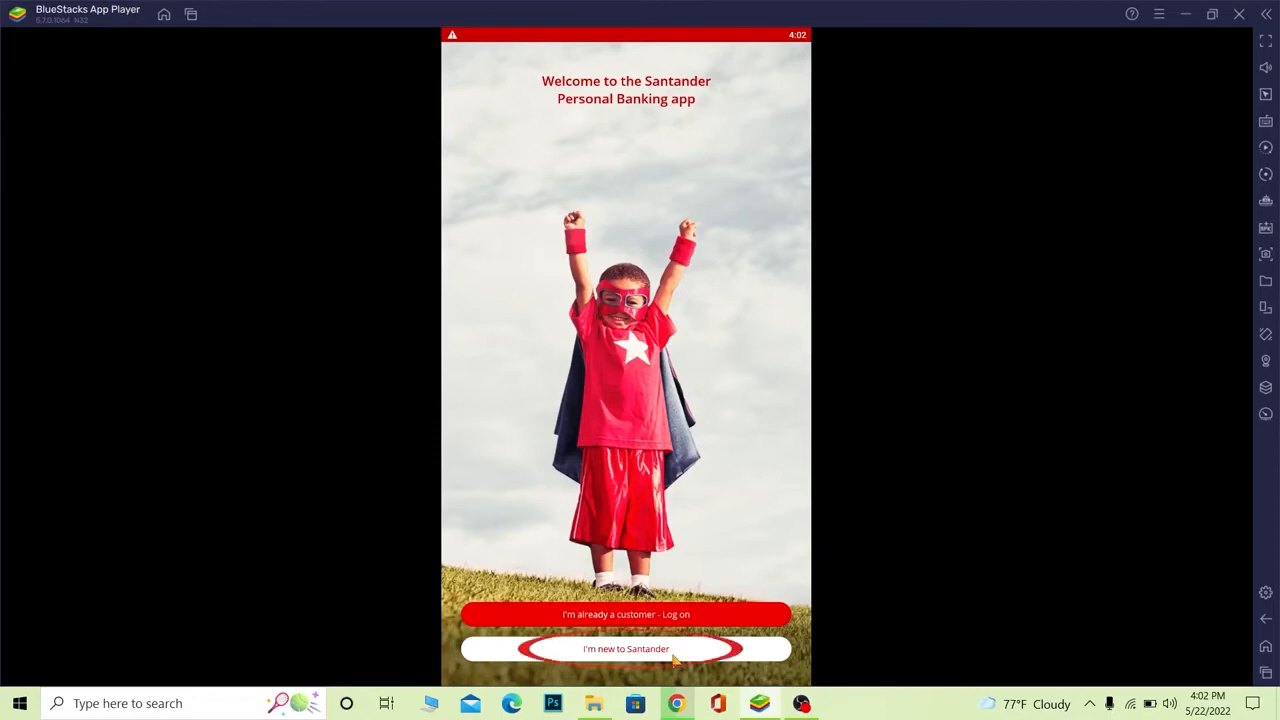
left_click(626, 648)
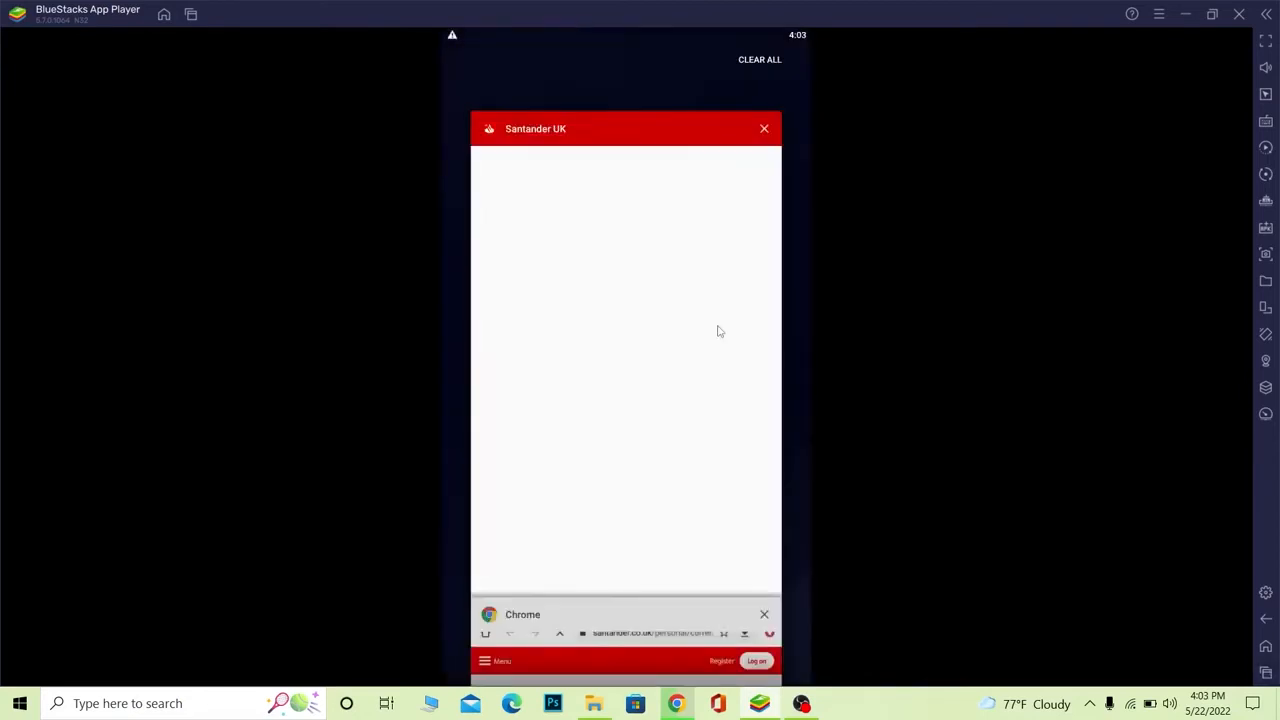
mouse_move(660, 339)
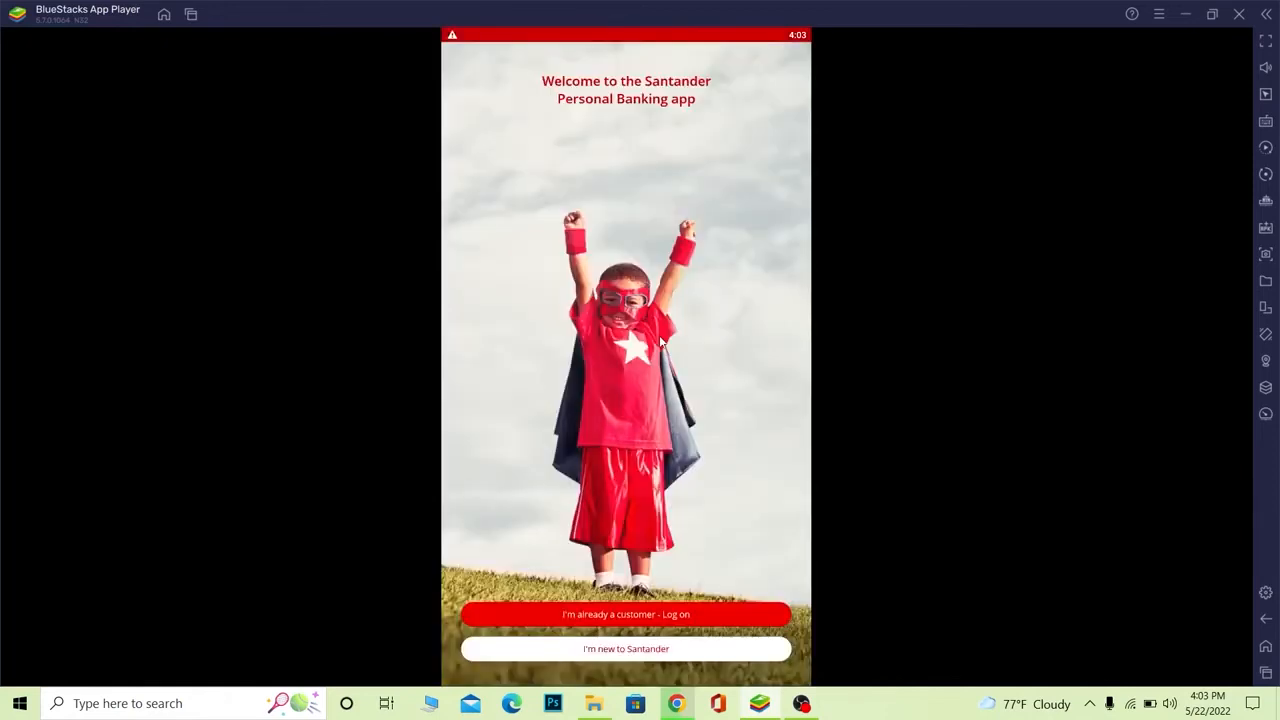
mouse_move(670, 567)
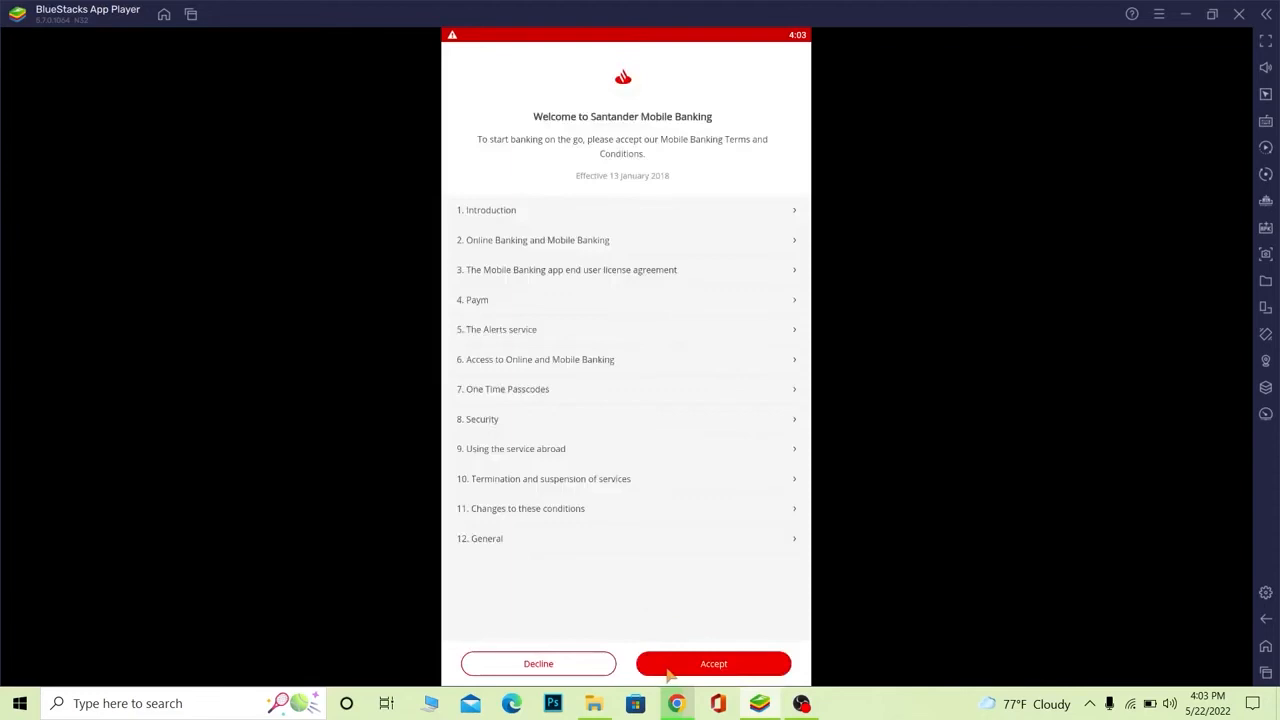
Accept the Santander Mobile Banking terms and conditions
left_click(713, 663)
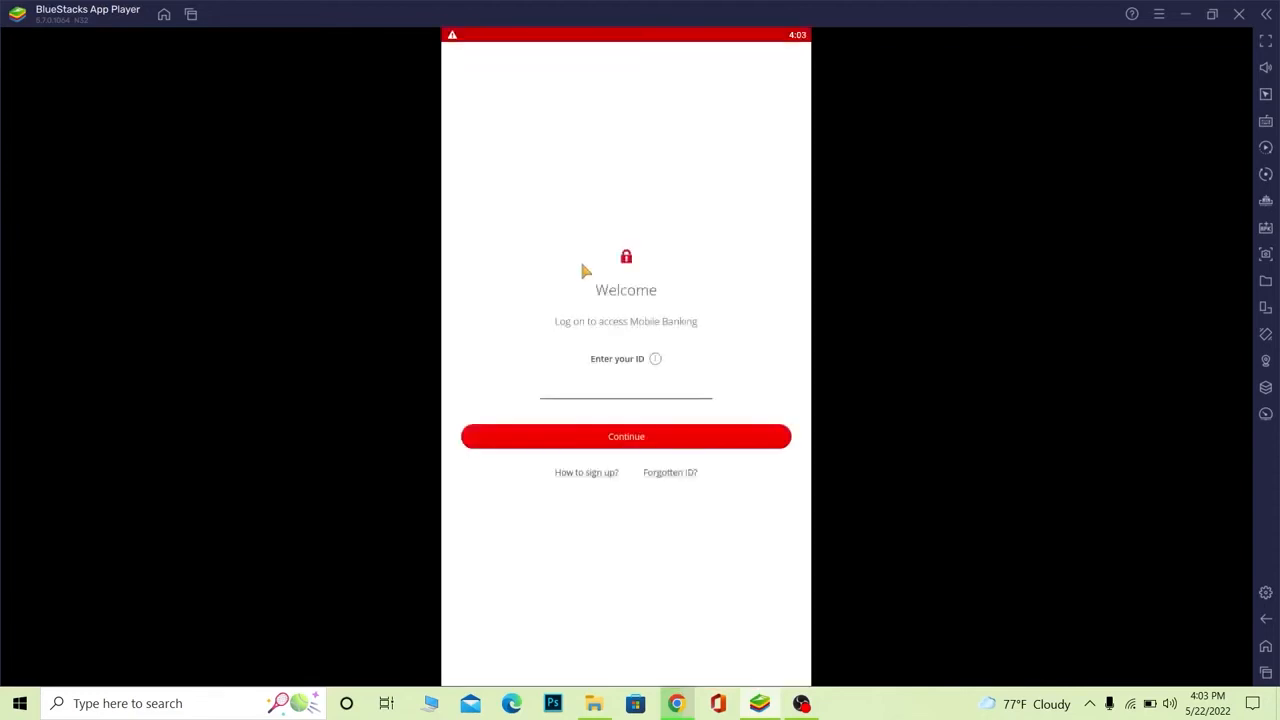
mouse_move(588, 342)
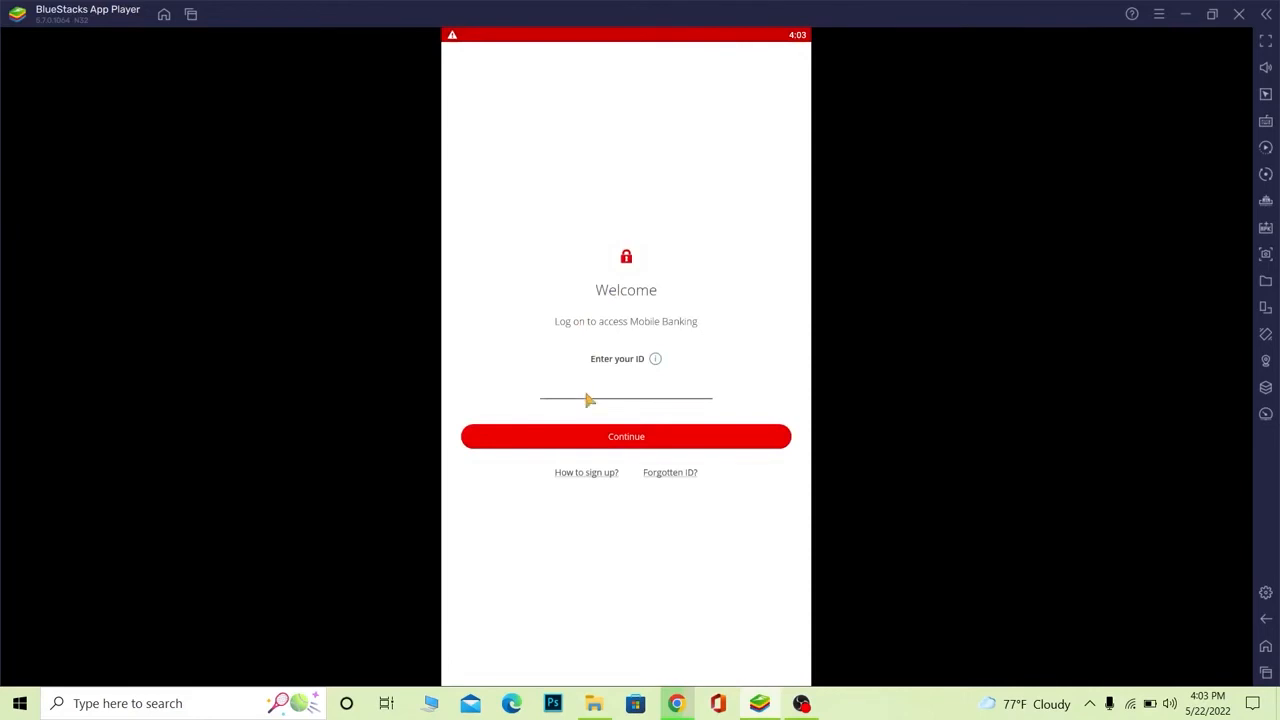
Enter the ID 'lwkmcpoajm' in the Santander log-on field
left_click(626, 398)
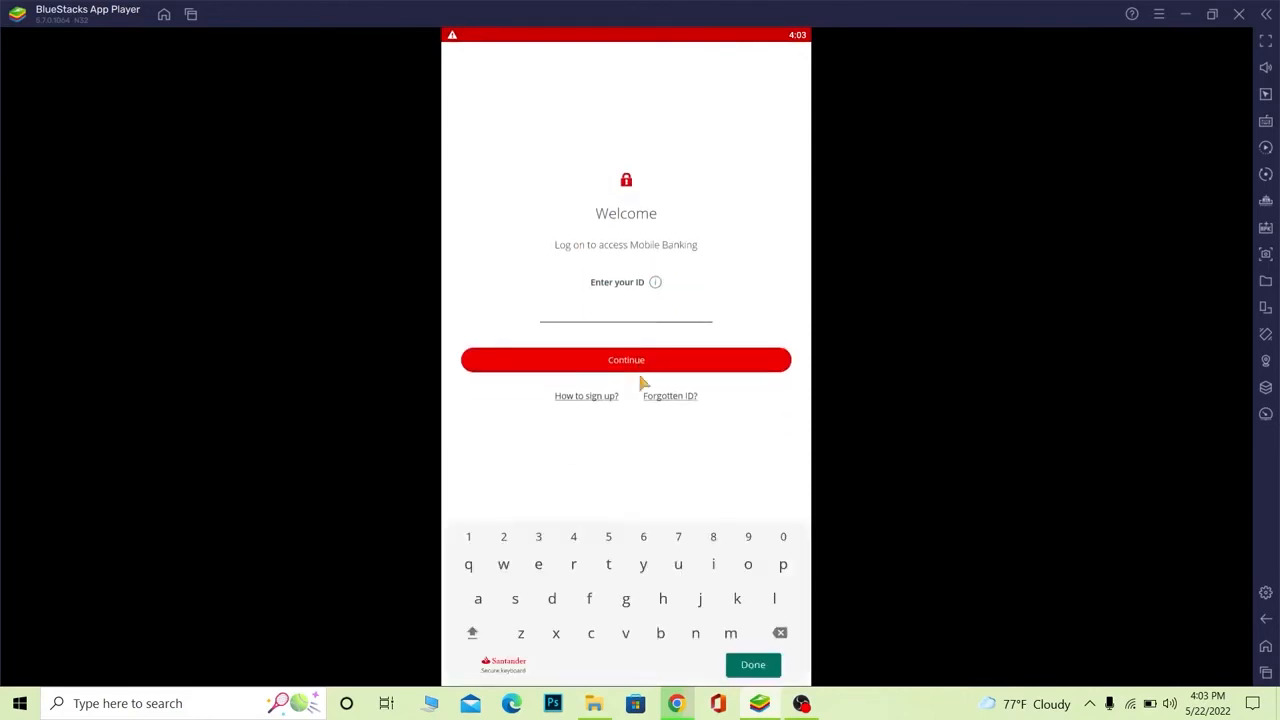
type("lwkmcpoajm")
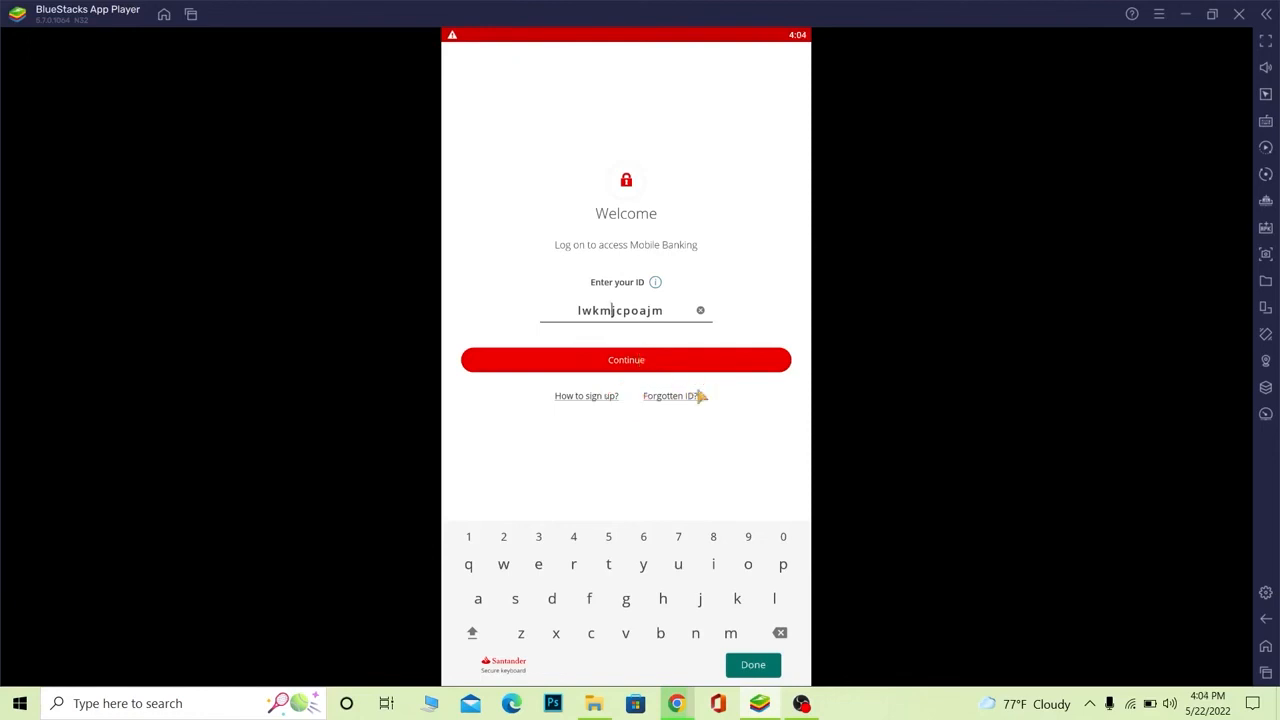
mouse_move(606, 332)
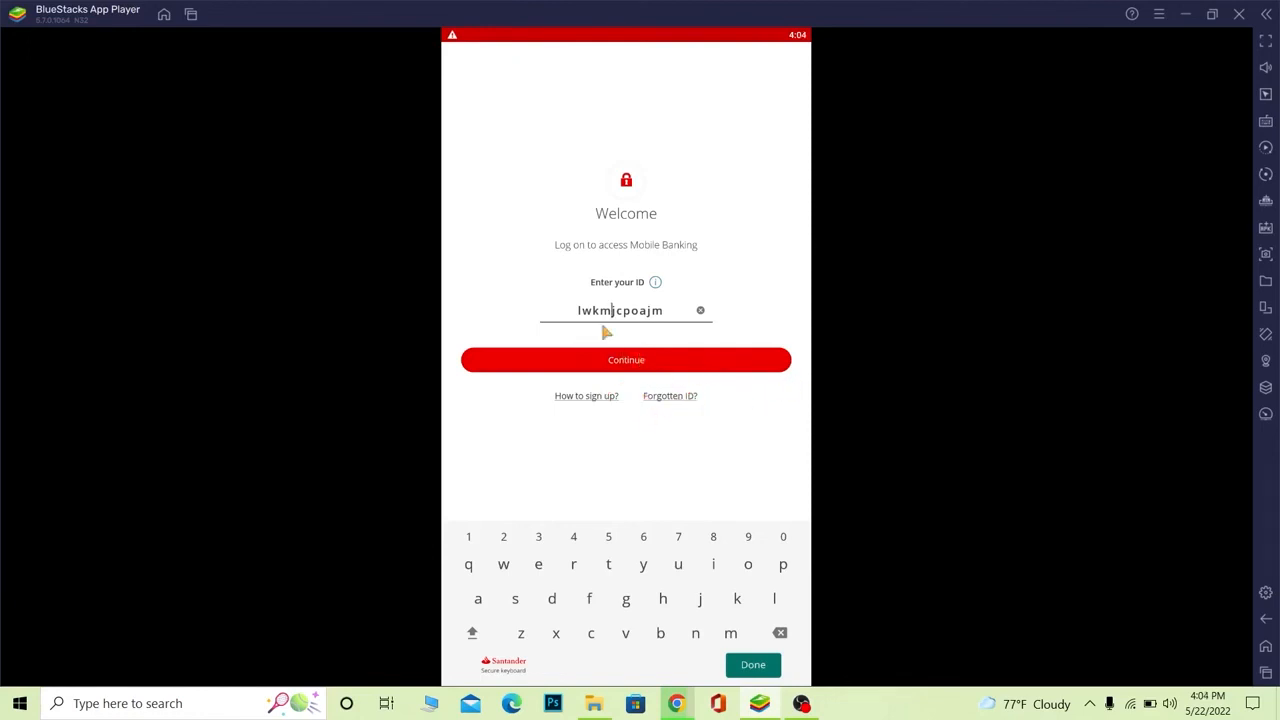
mouse_move(520, 420)
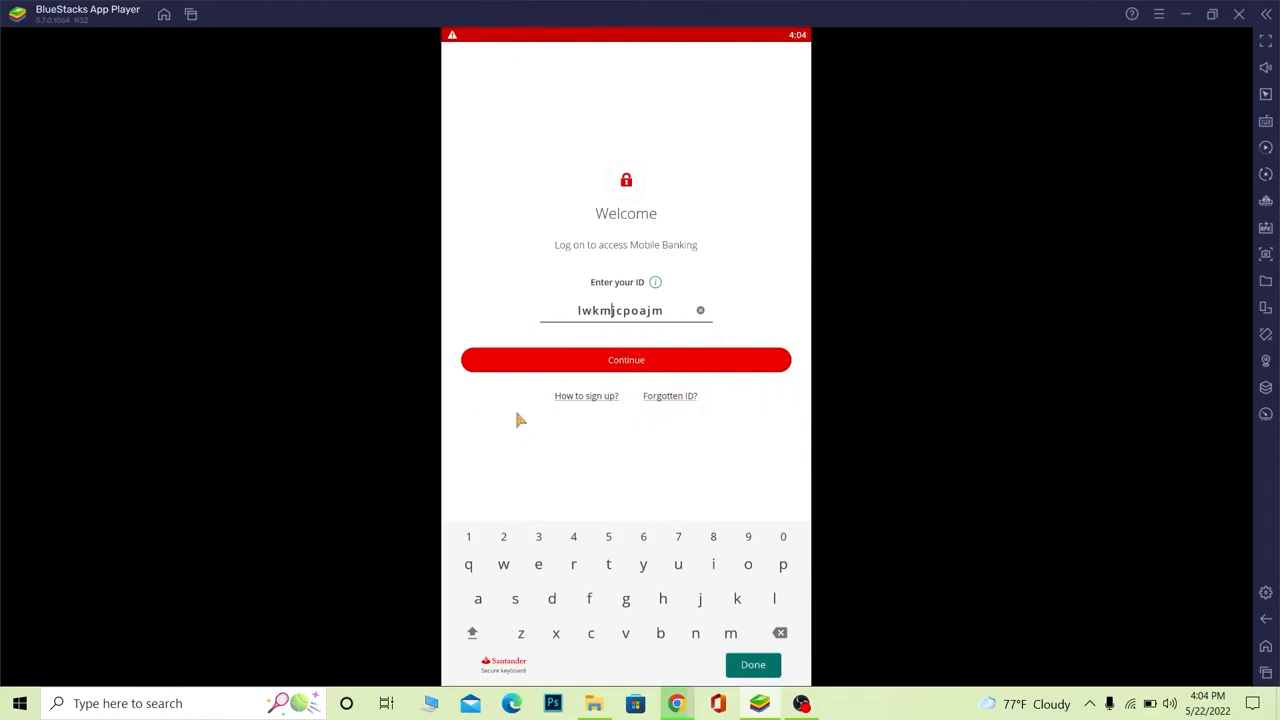
mouse_move(688, 357)
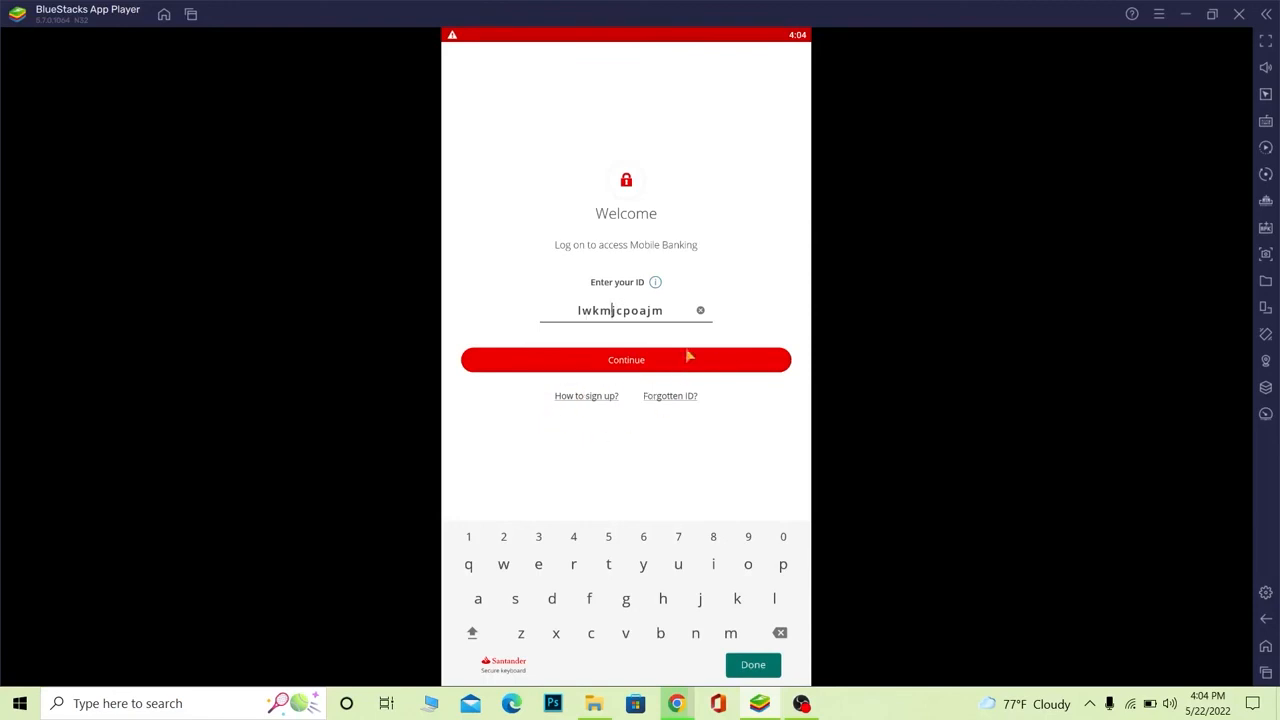
mouse_move(875, 378)
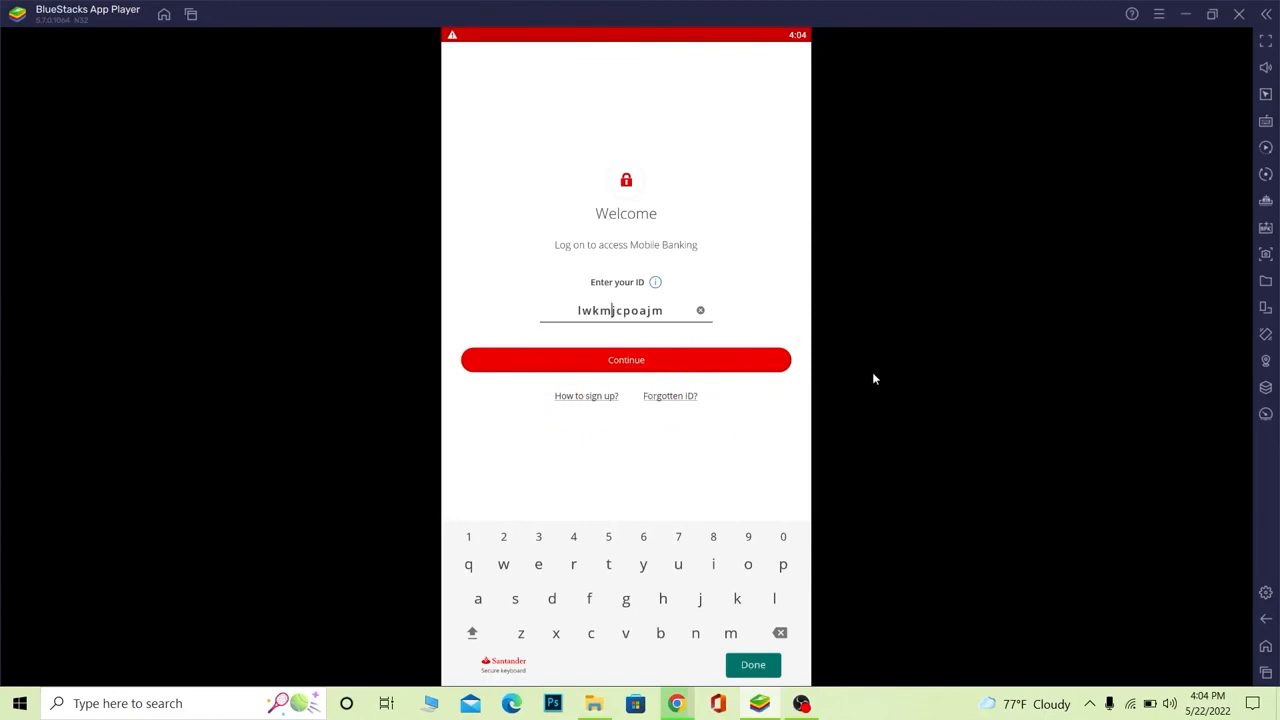